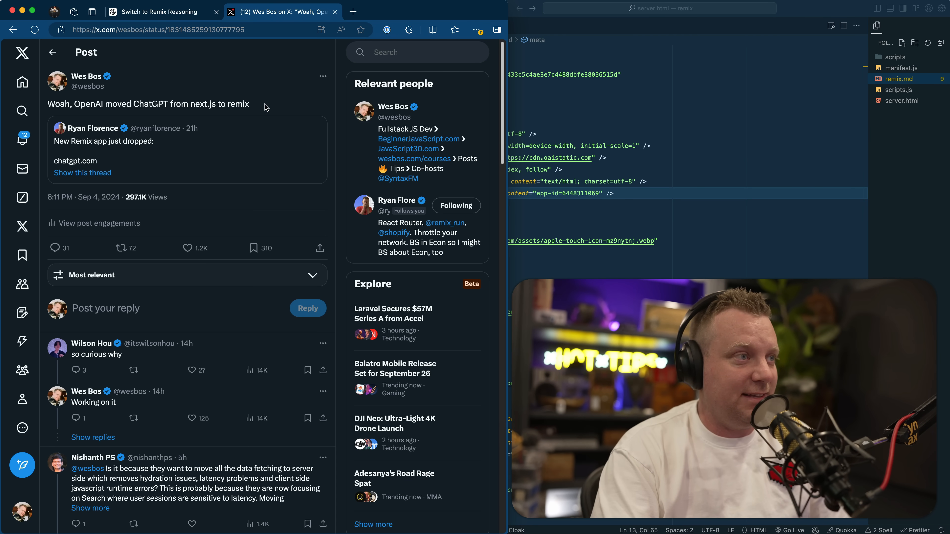
mouse_move(272, 105)
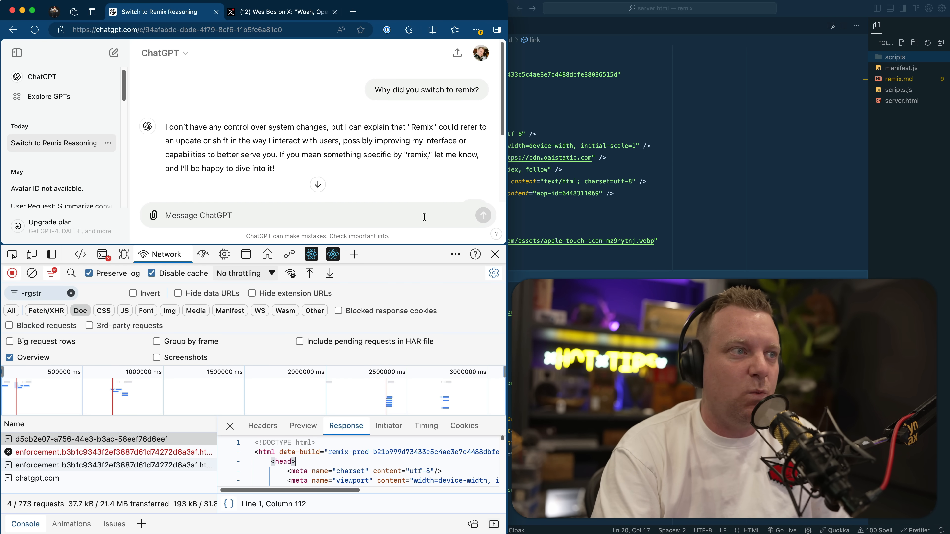
mouse_move(778, 204)
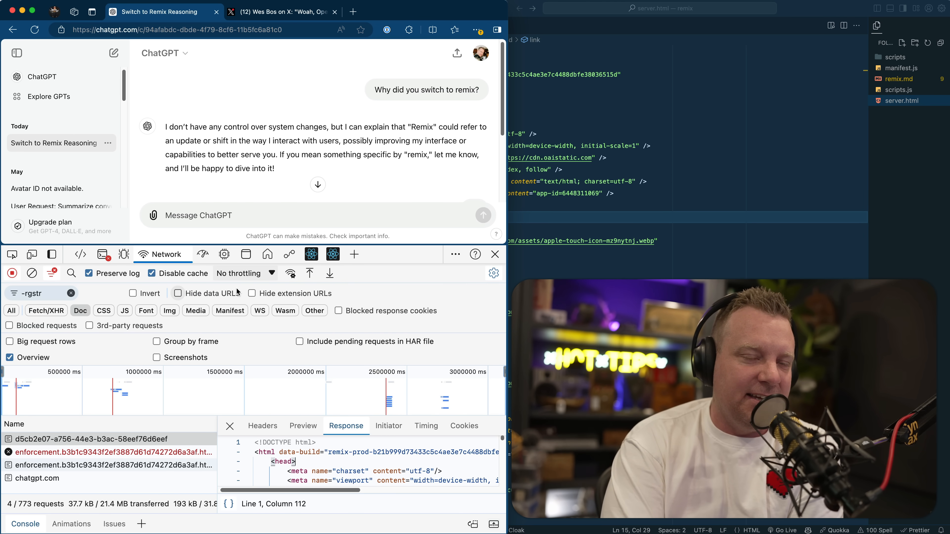
mouse_move(242, 268)
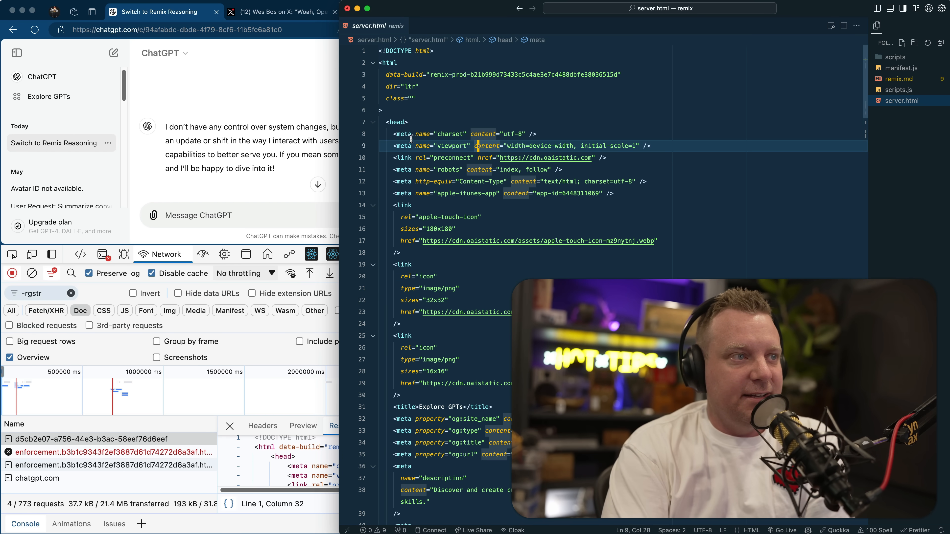
mouse_move(704, 199)
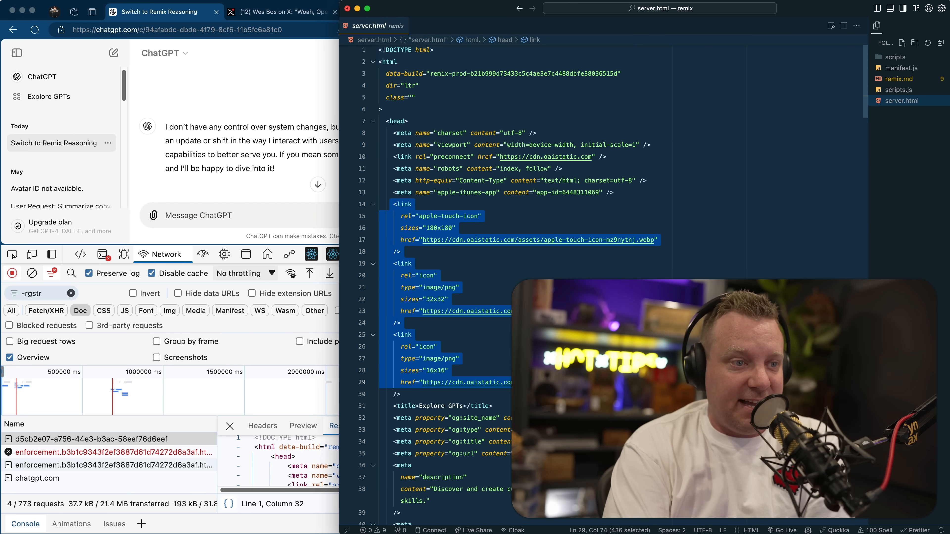
scroll("down", 3)
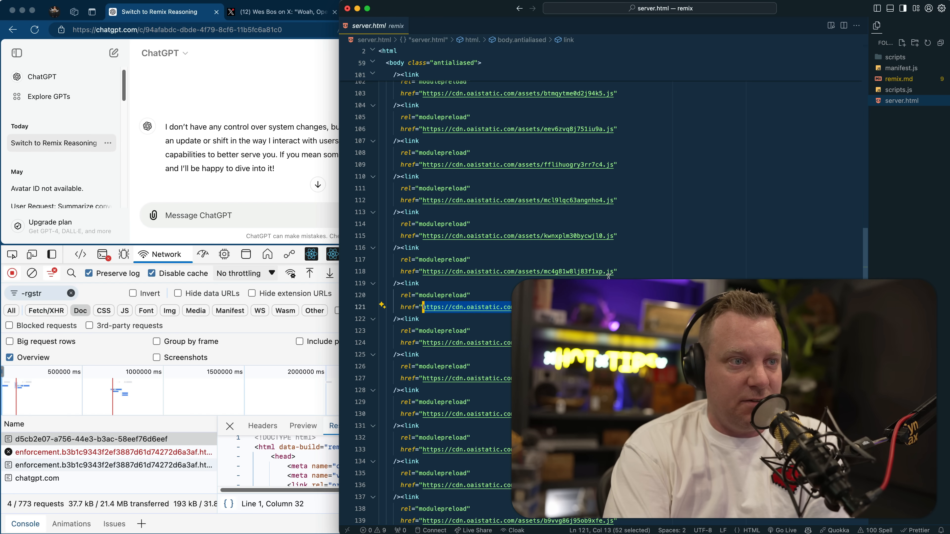
left_click(612, 236)
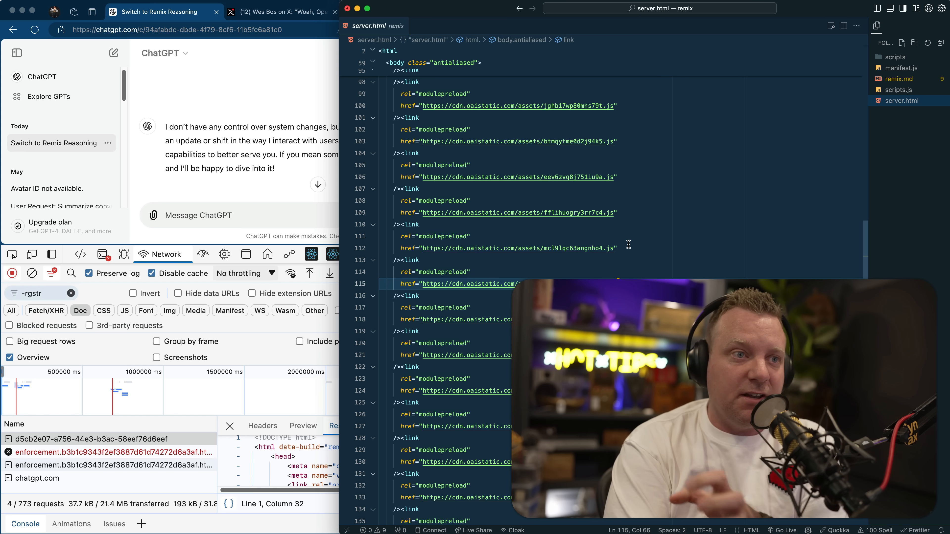
left_click(615, 177)
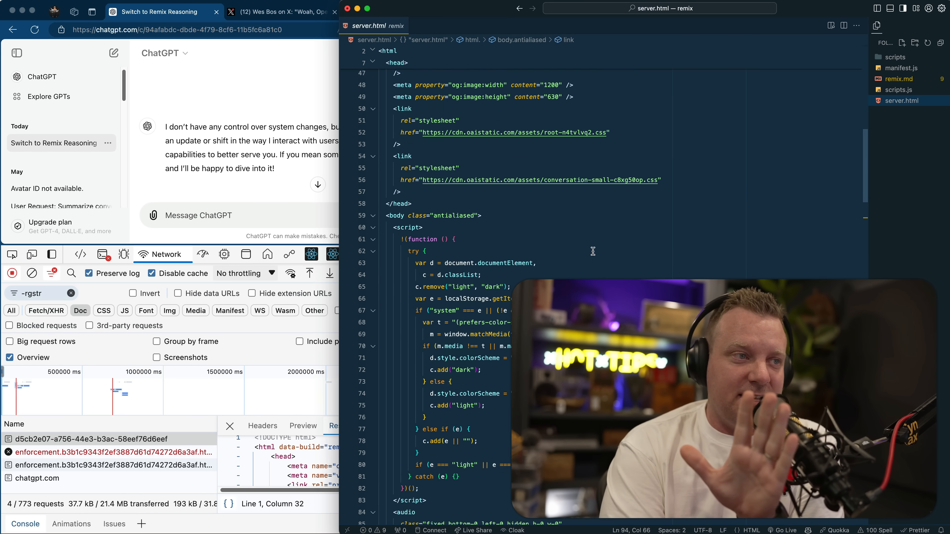
scroll("down", 3)
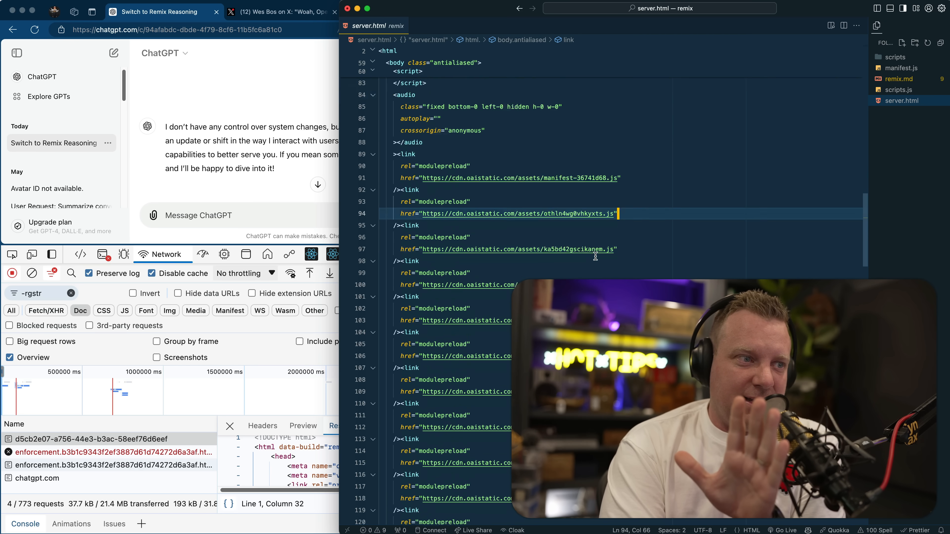
scroll("down", 3)
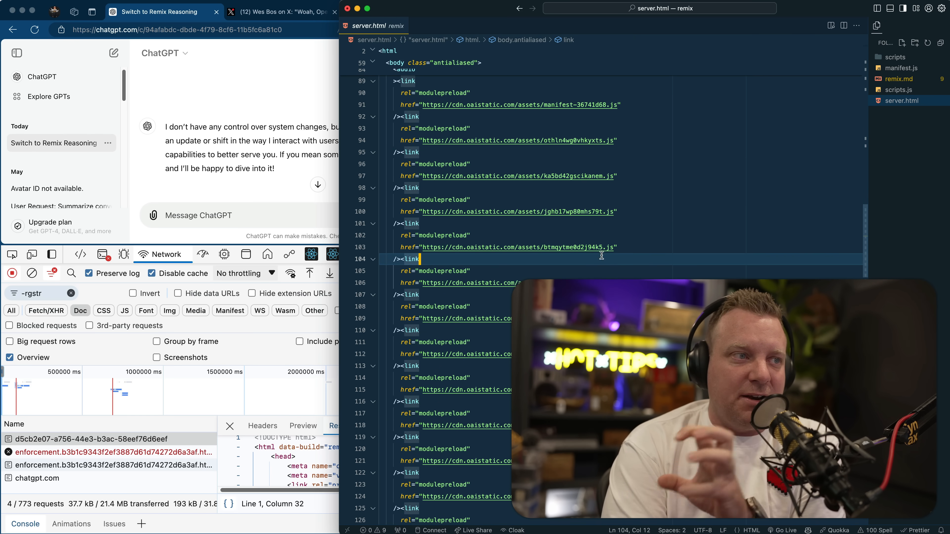
scroll("down", 3)
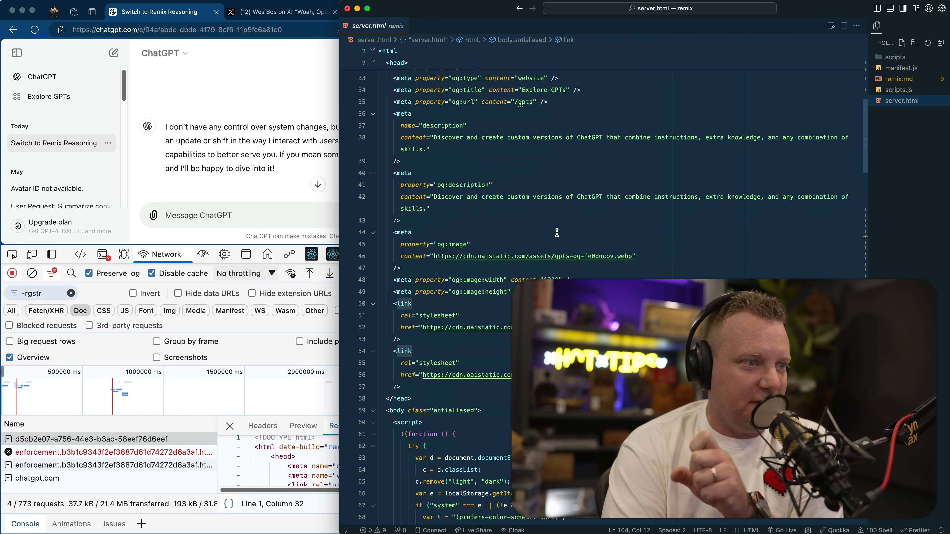
Scroll through server.html's head meta tags down to the body theme script.
scroll("down", 3)
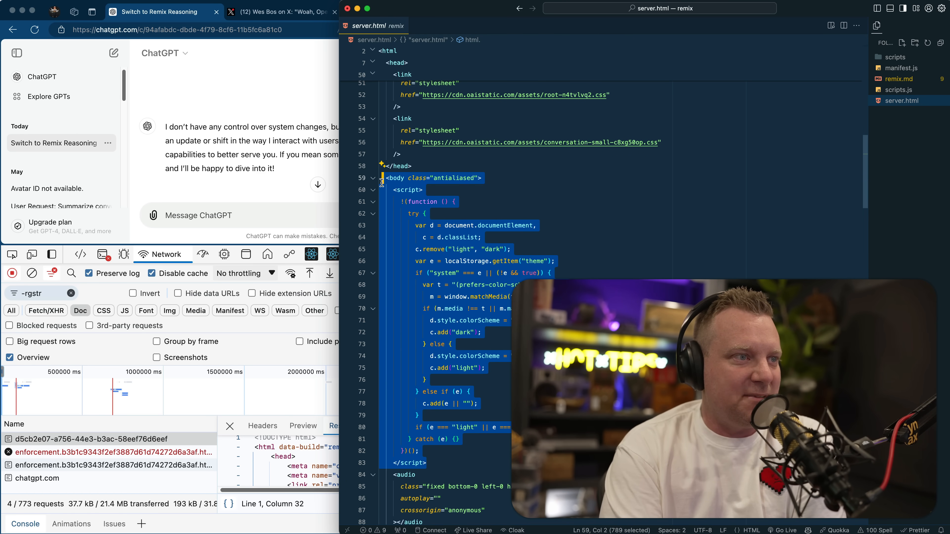
scroll("down", 3)
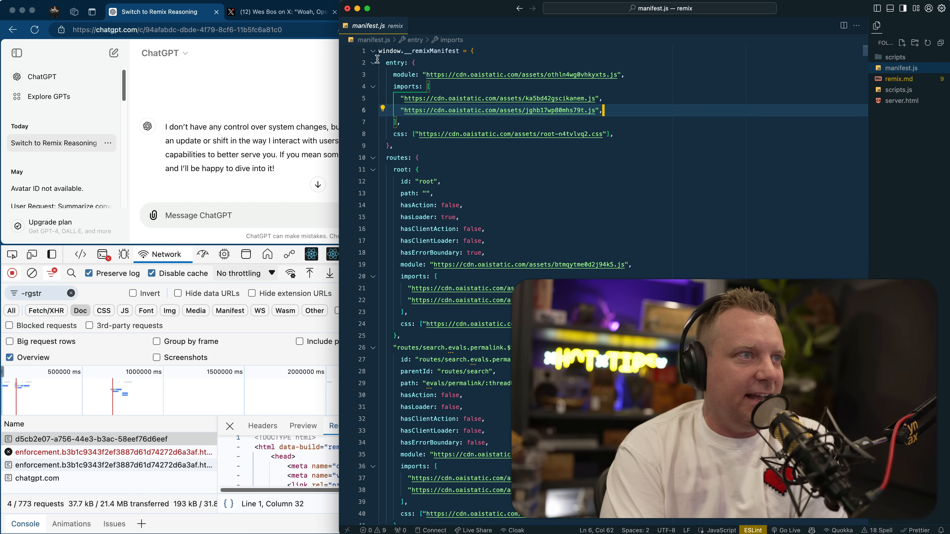
Read the manifest's entry module and root route, then return to server.html's __remixContext script.
scroll("down", 3)
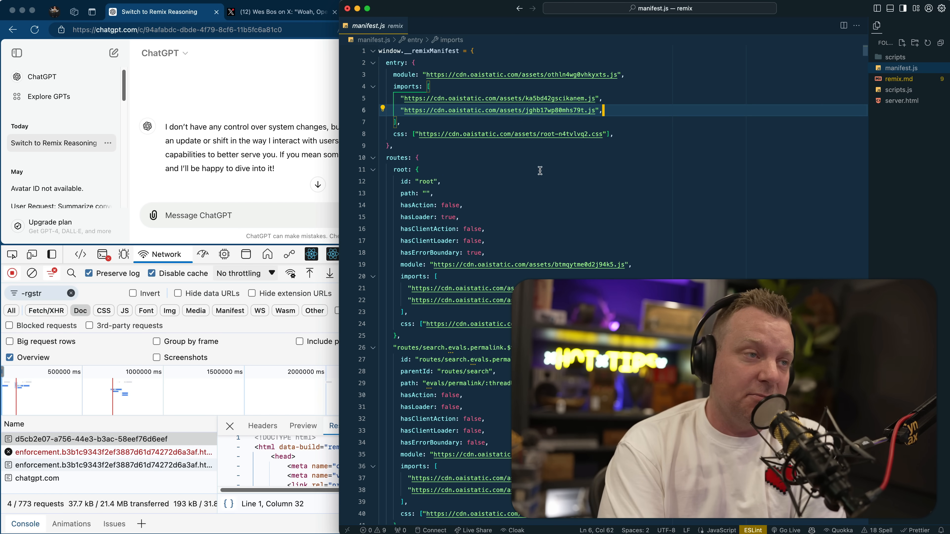
left_click(416, 169)
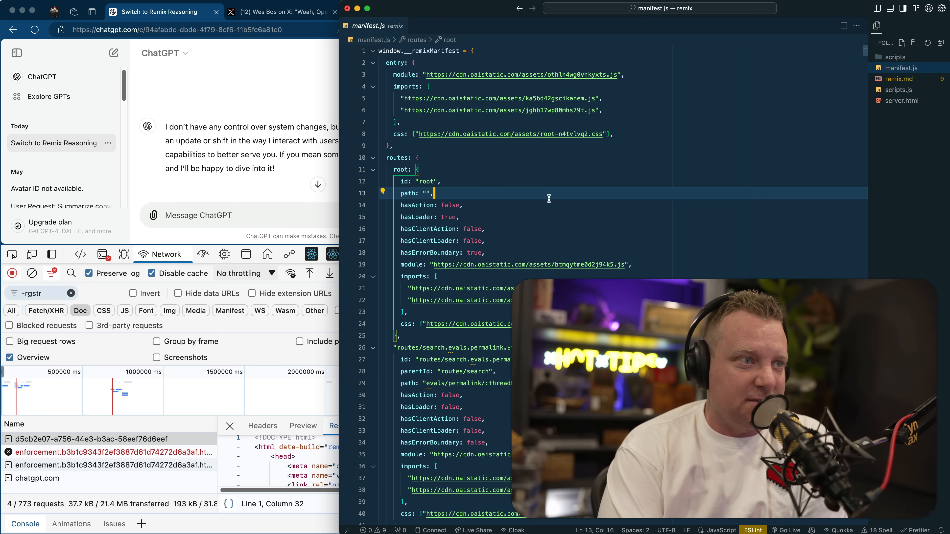
left_click(476, 240)
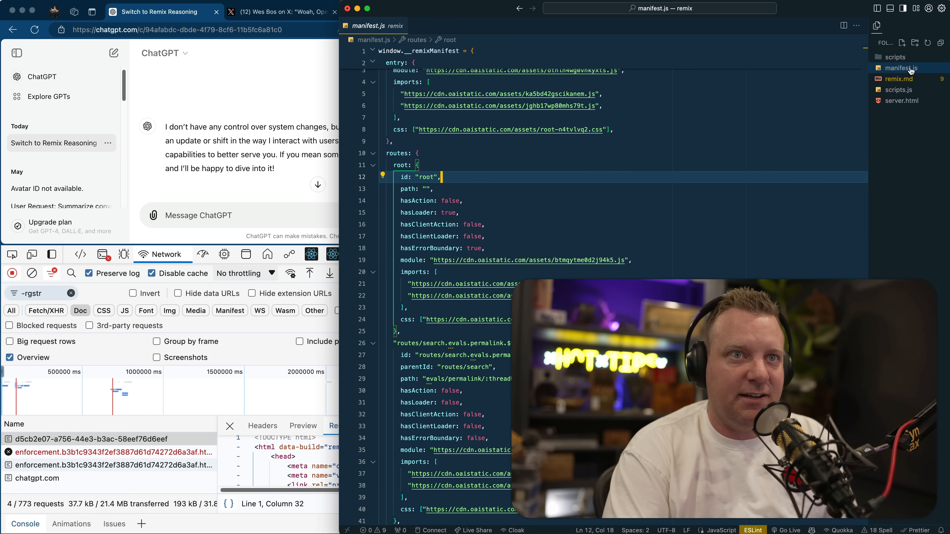
left_click(901, 101)
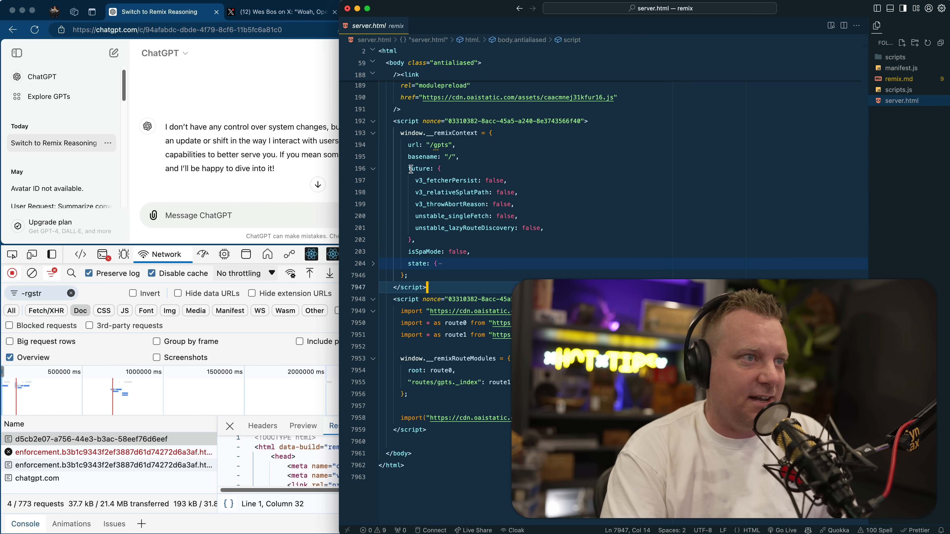
Review the Remix context's future flags and isSpaMode, then expand its state object to show loader data.
left_click(475, 133)
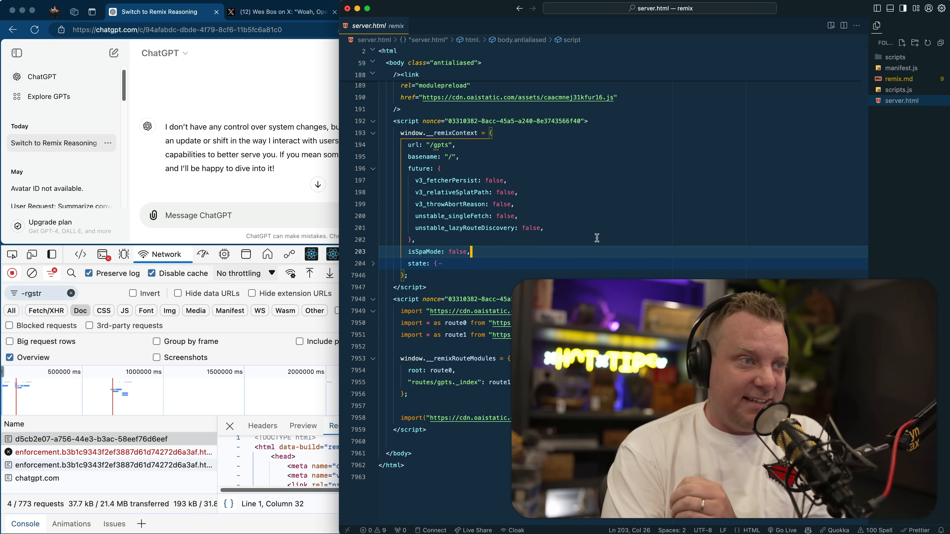
left_click(454, 145)
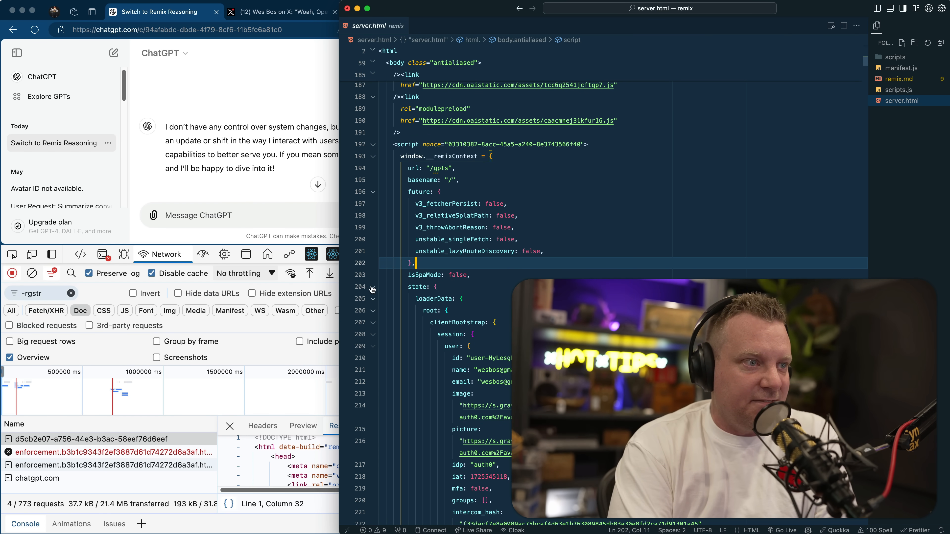
Collapse the Remix context's state object so the route module imports show again.
left_click(373, 286)
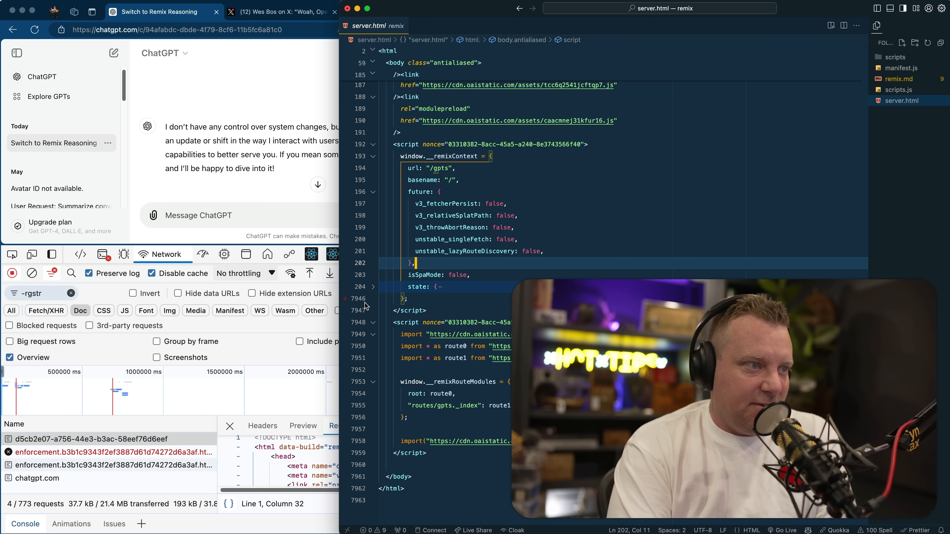
mouse_move(520, 248)
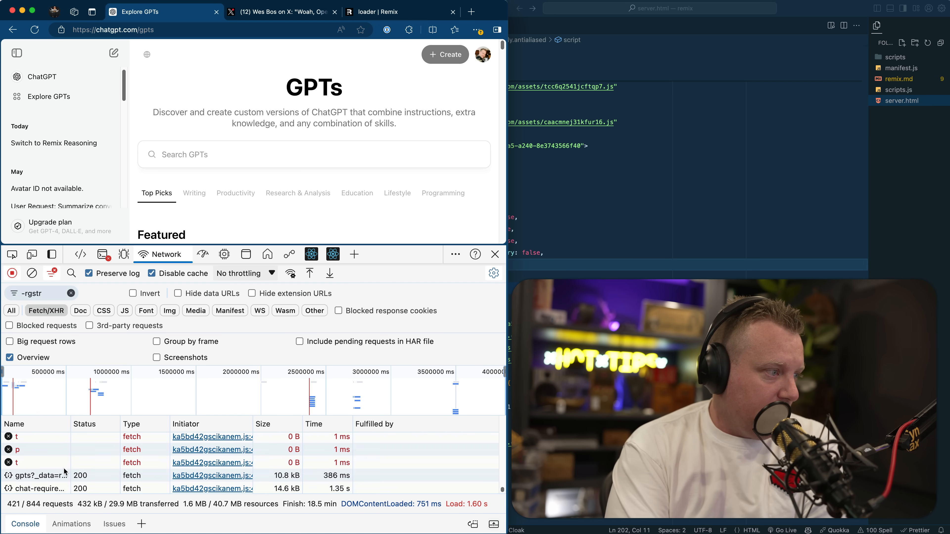
Inspect the gpts?_data route request's URL, then select backend-api in the chat-requirements request URL.
left_click(48, 475)
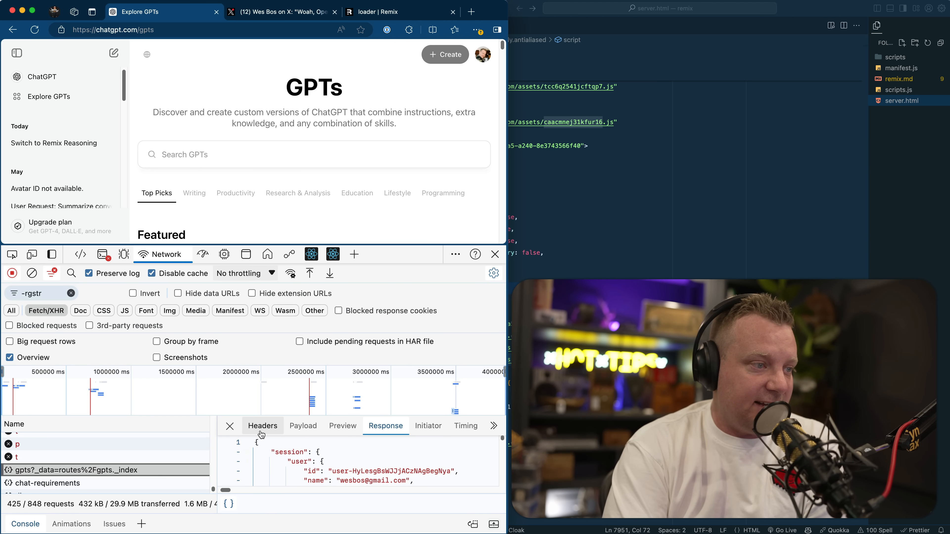
left_click(262, 425)
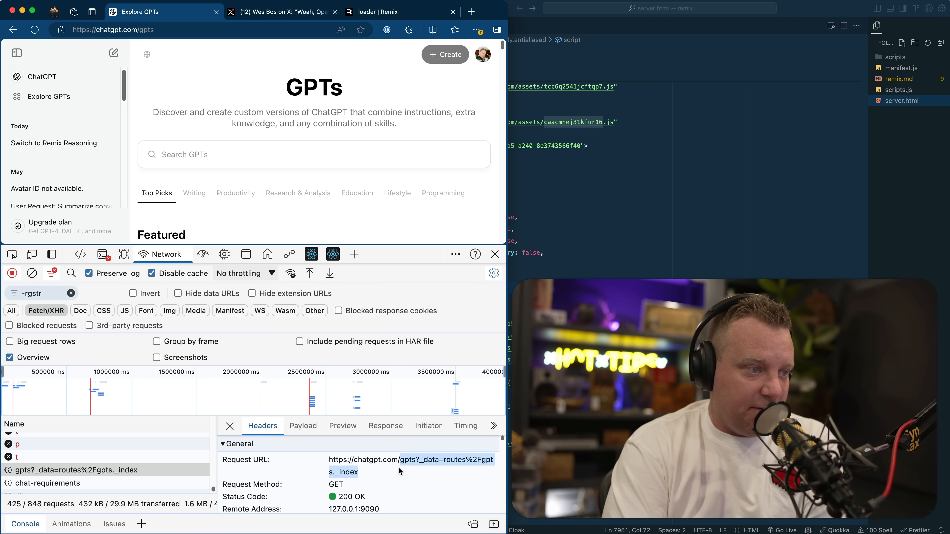
left_click(47, 483)
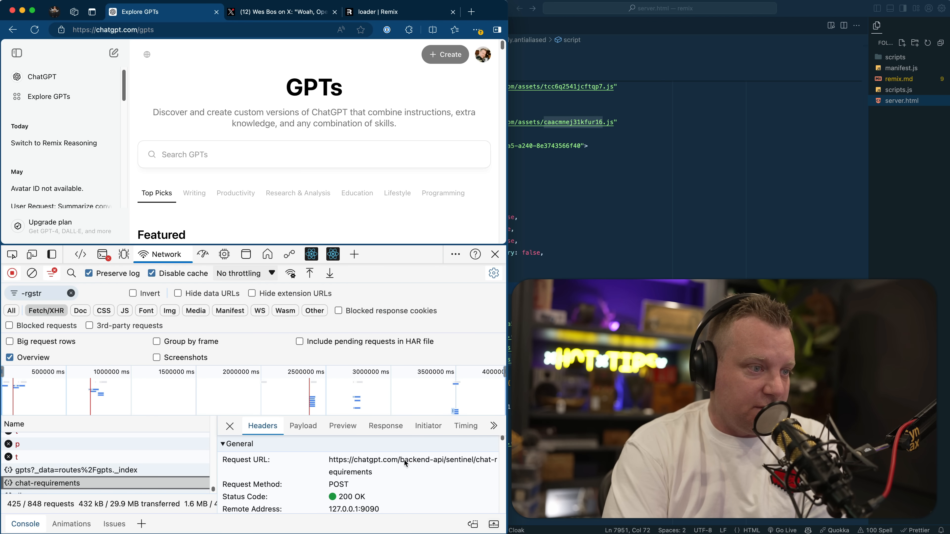
double_click(419, 459)
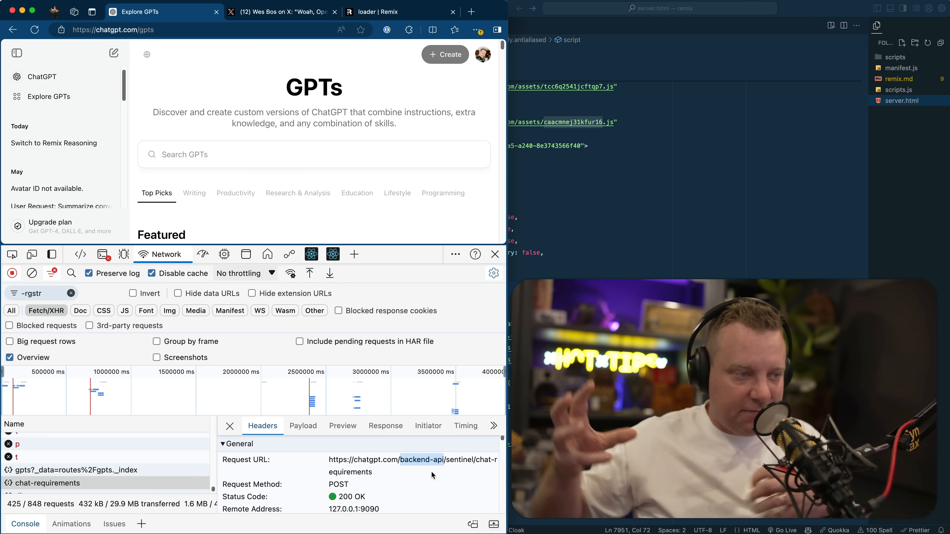
mouse_move(503, 400)
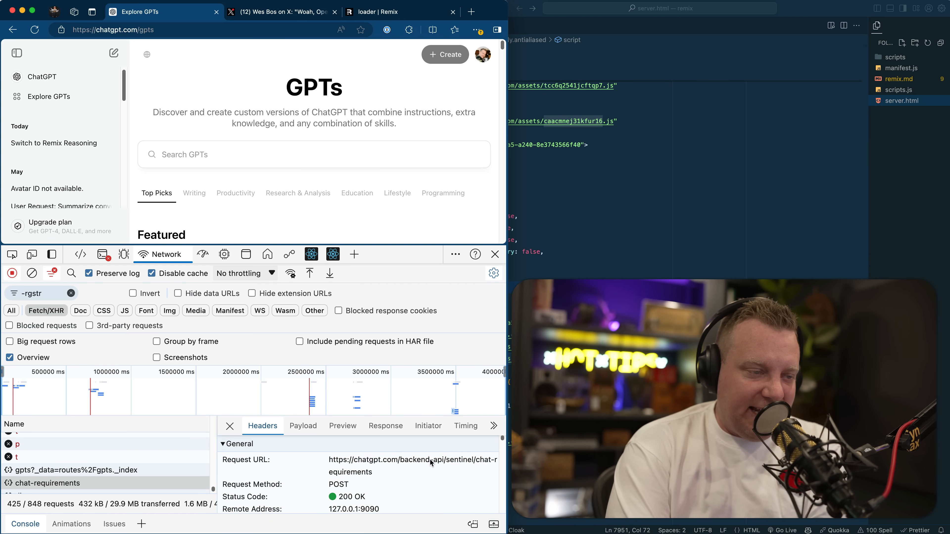
mouse_move(297, 485)
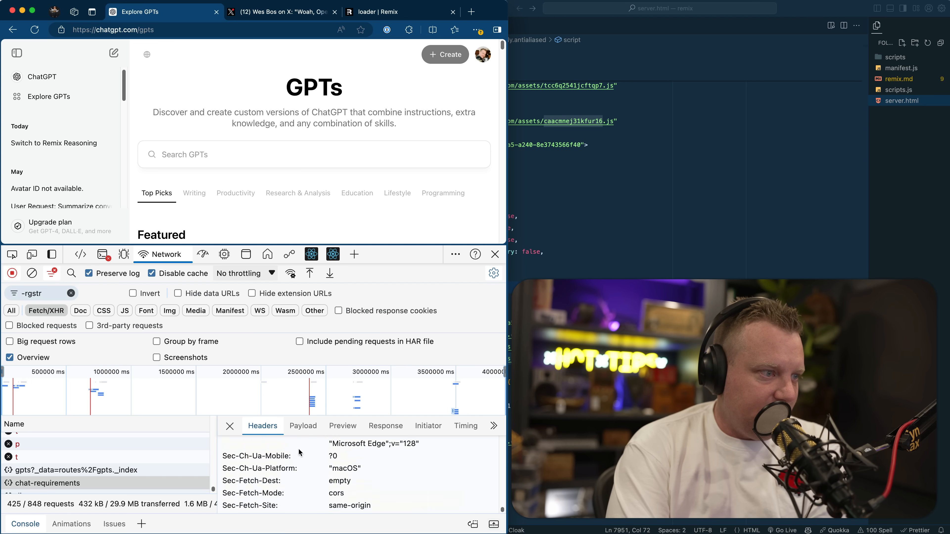
Scroll through the chat-requirements request and response headers.
scroll("down", 3)
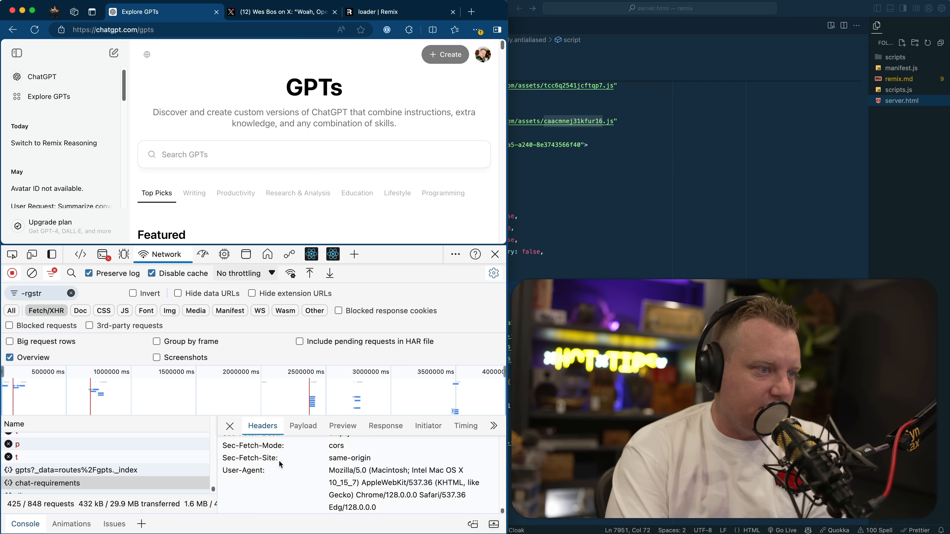
scroll("down", 3)
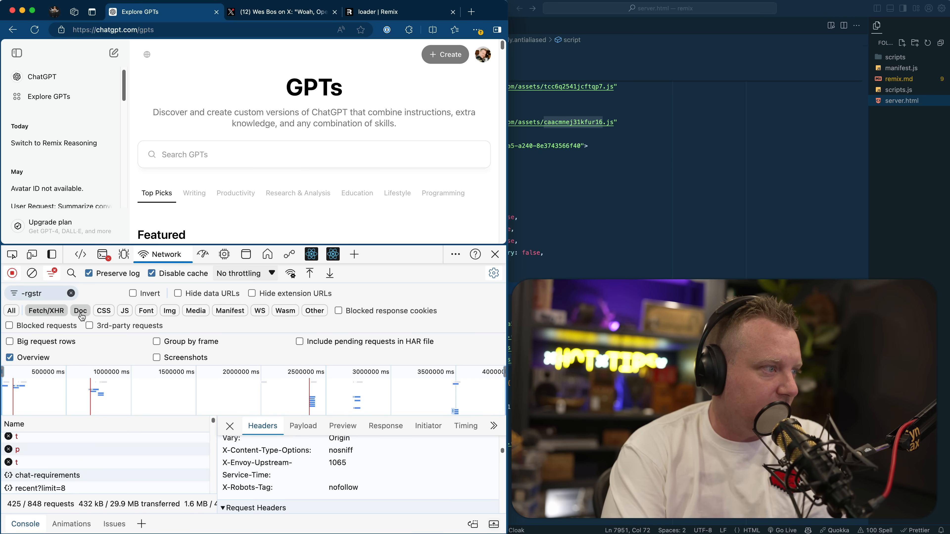
Filter the network list to document requests and scroll the page response headers to X-Powered-By: Express.
left_click(80, 310)
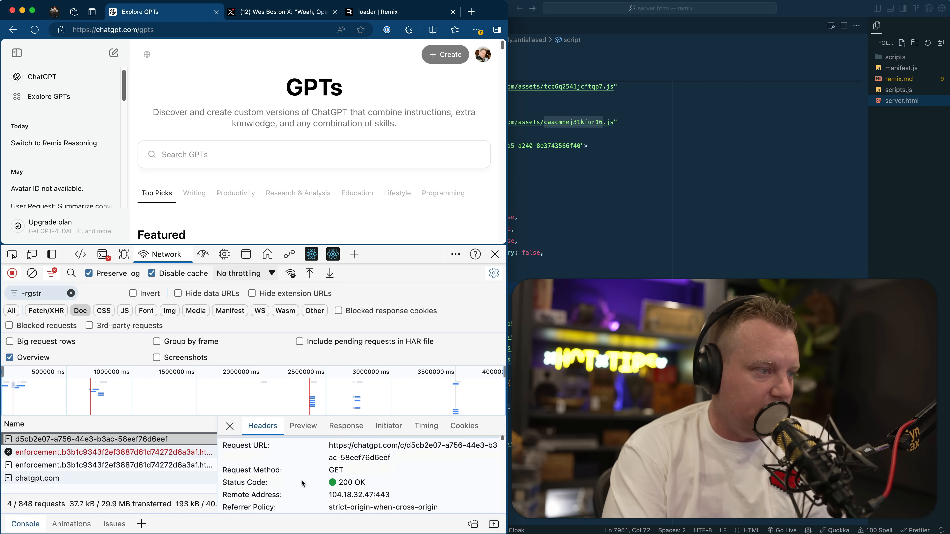
scroll("down", 3)
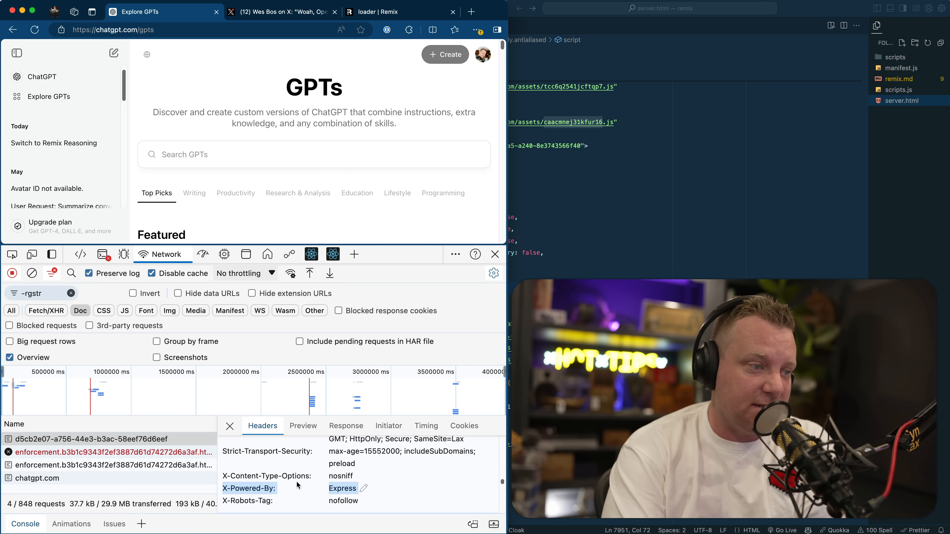
mouse_move(447, 485)
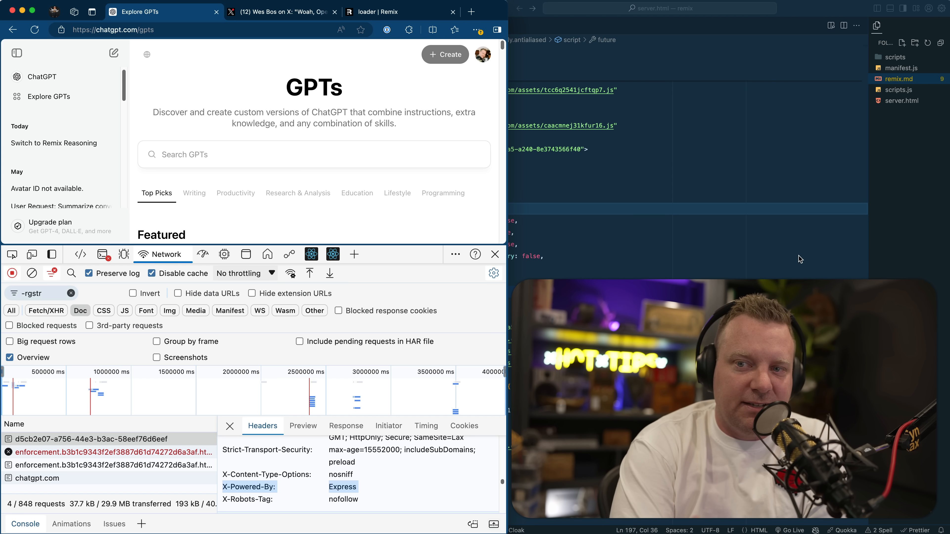
mouse_move(699, 231)
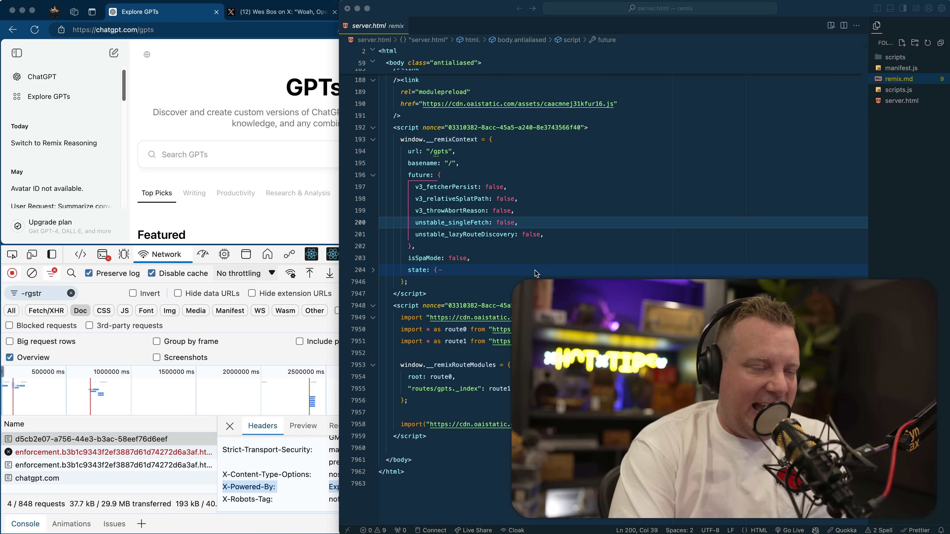
mouse_move(285, 194)
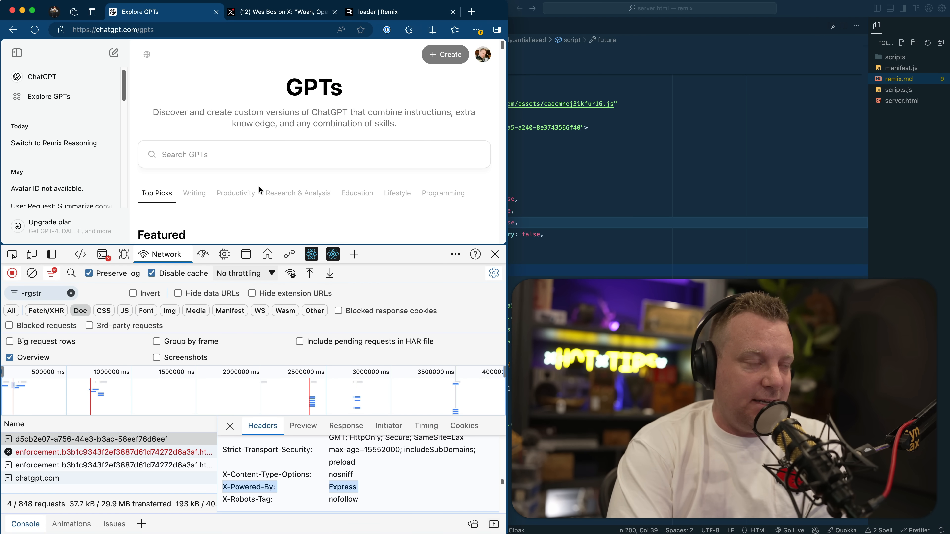
mouse_move(273, 226)
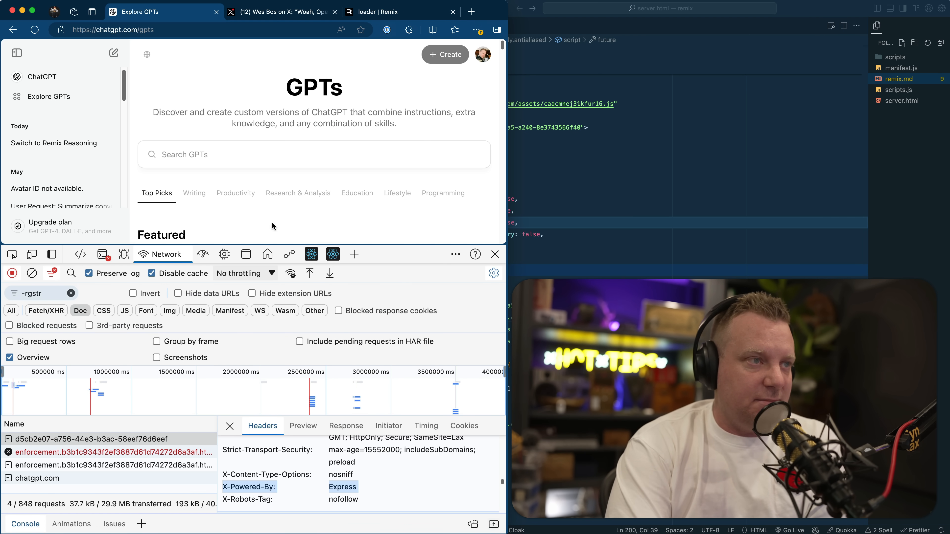
mouse_move(386, 138)
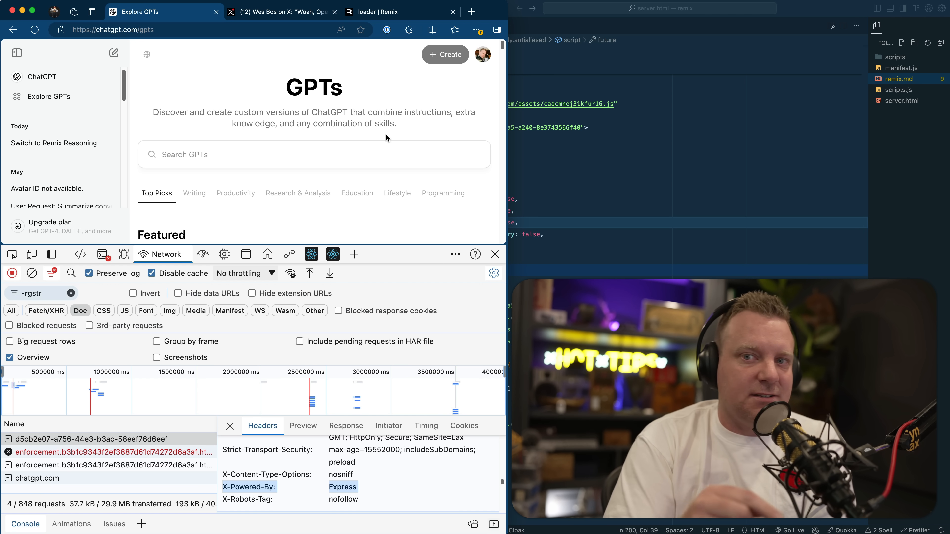
mouse_move(665, 171)
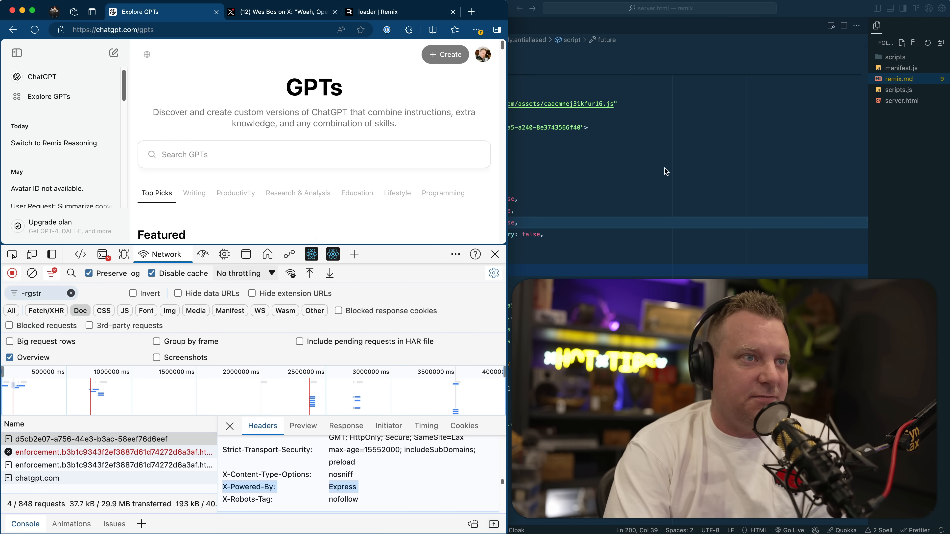
Inspect the root route entry in manifest.js, then select __remixContext back in server.html.
left_click(902, 68)
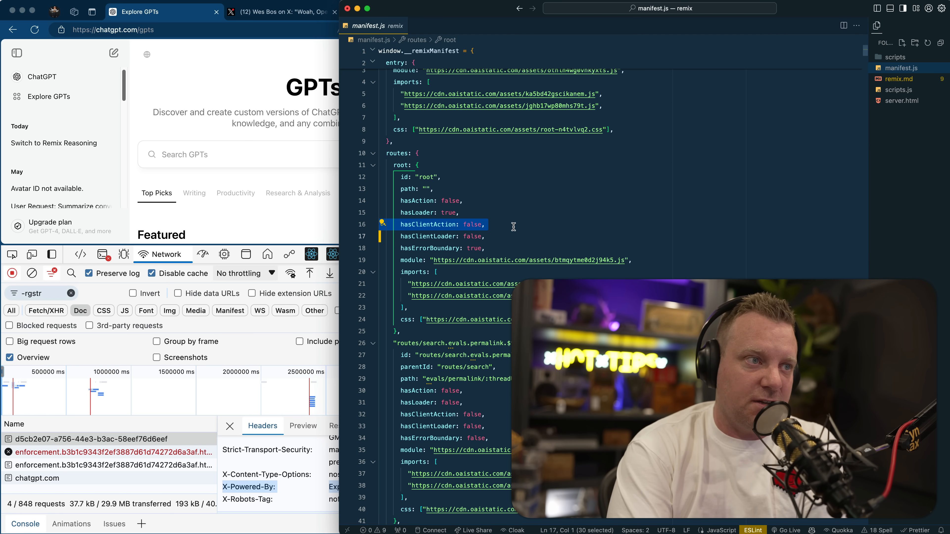
left_click(483, 224)
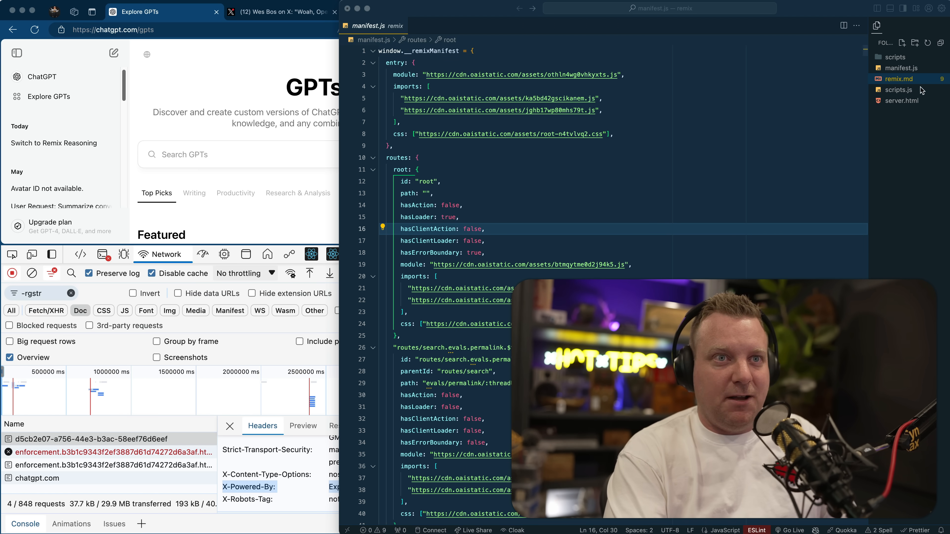
left_click(904, 101)
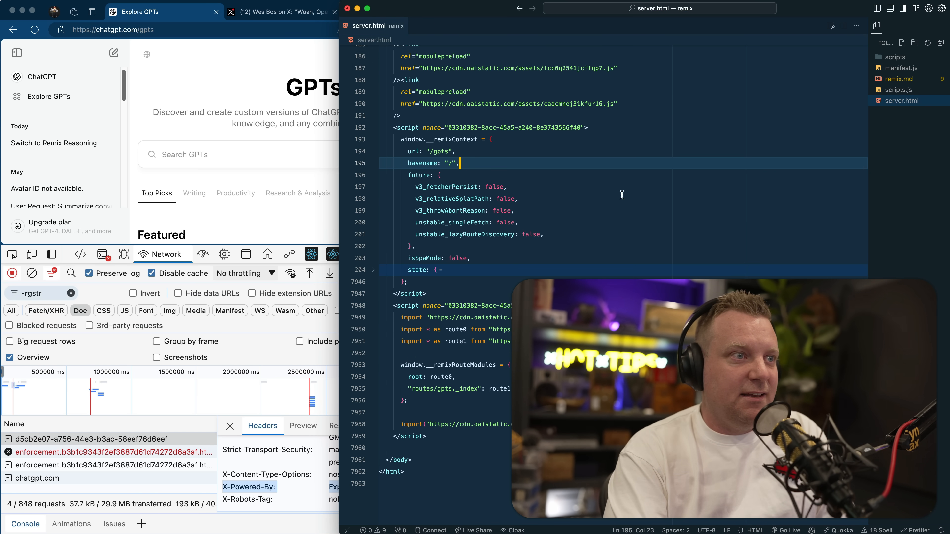
double_click(452, 140)
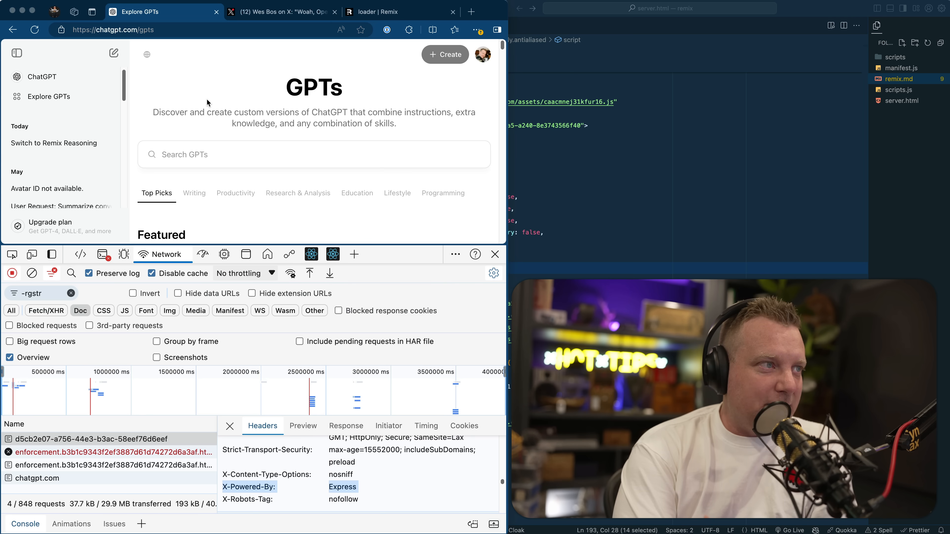
mouse_move(483, 189)
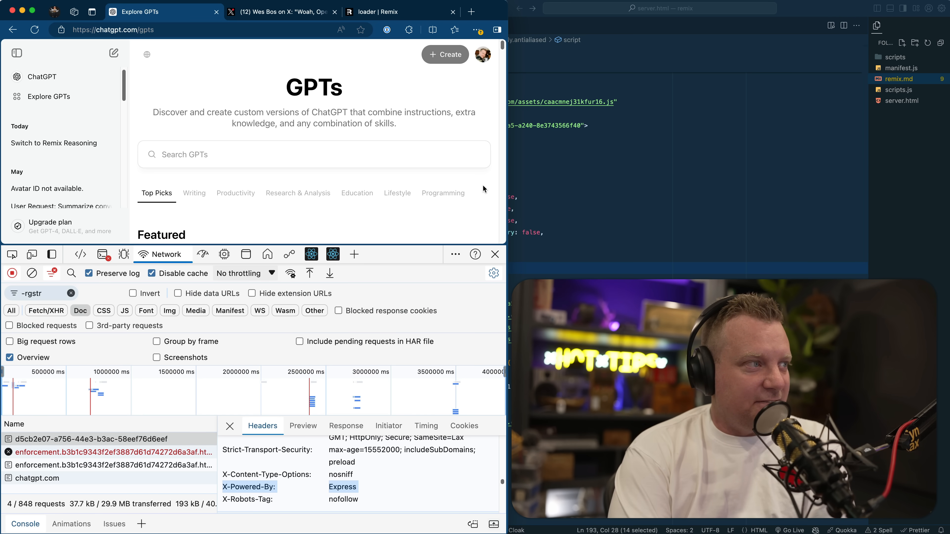
mouse_move(505, 254)
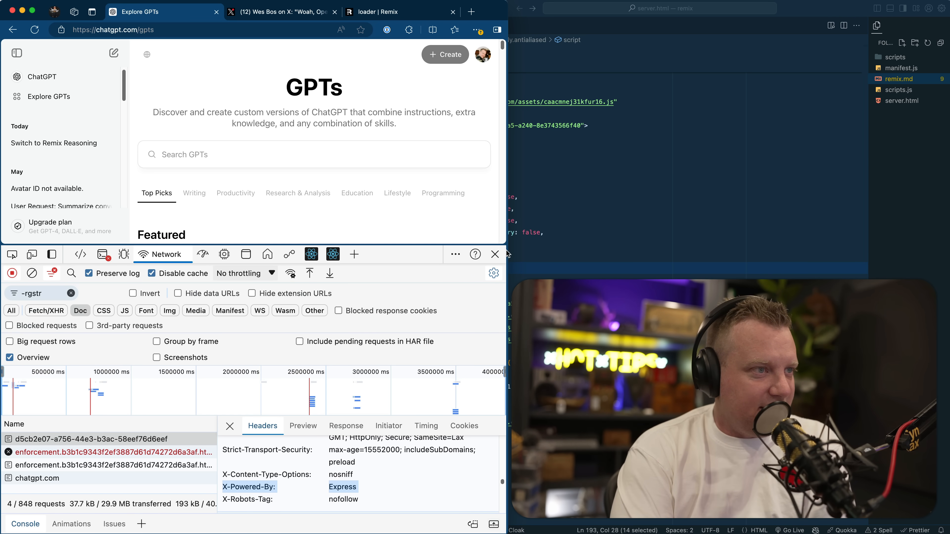
mouse_move(546, 248)
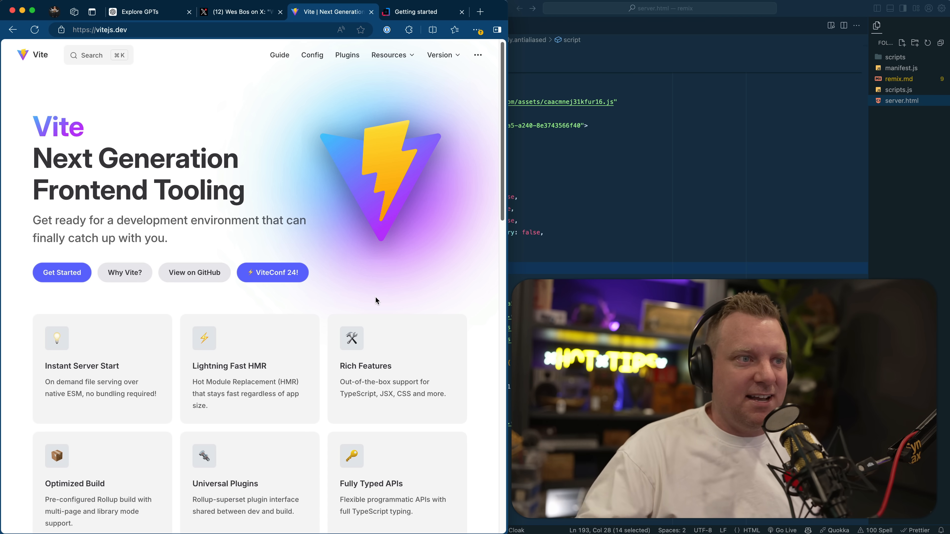
Return from the Vite tabs to ChatGPT's Explore GPTs page with its DevTools headers.
left_click(140, 12)
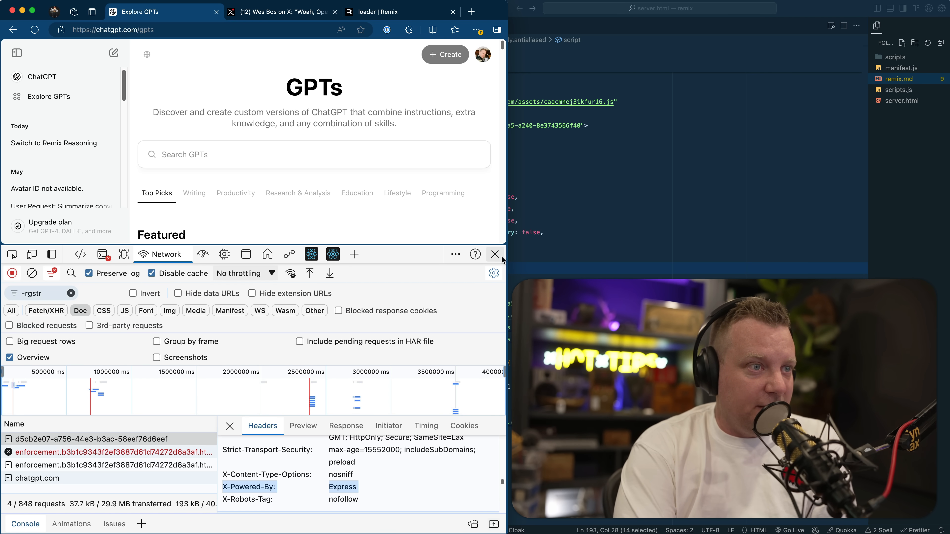
mouse_move(507, 259)
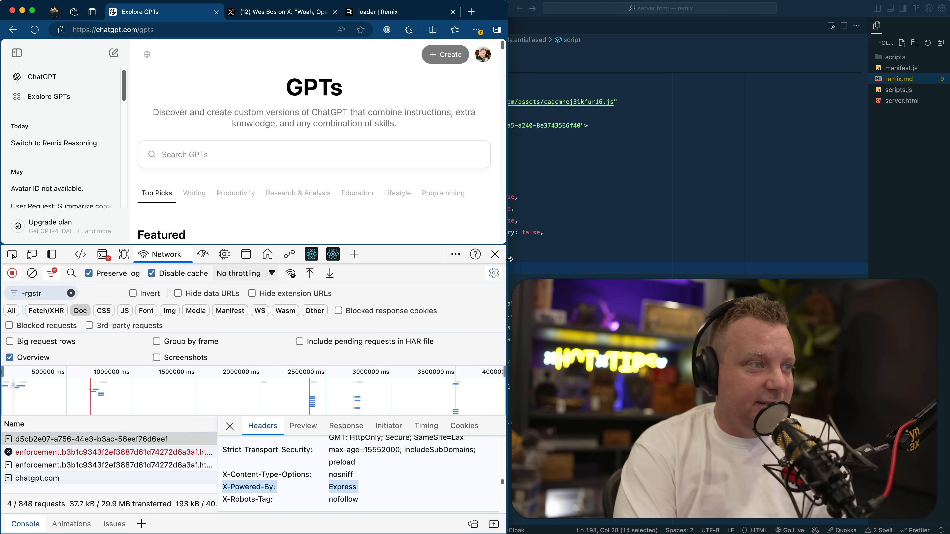